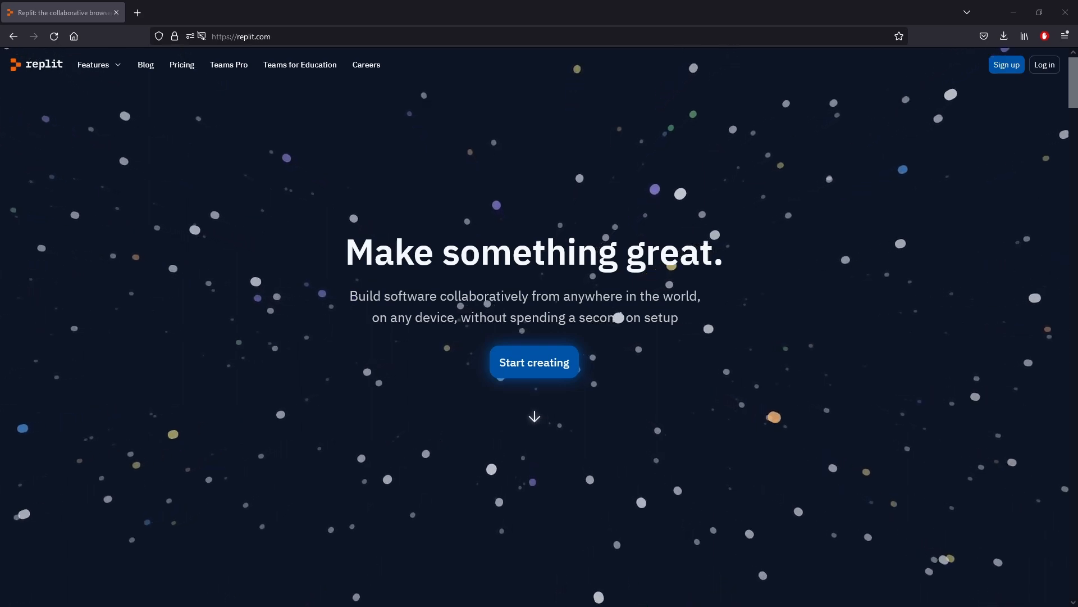
Enter the signed-in Replit home dashboard from the landing page.
click(535, 362)
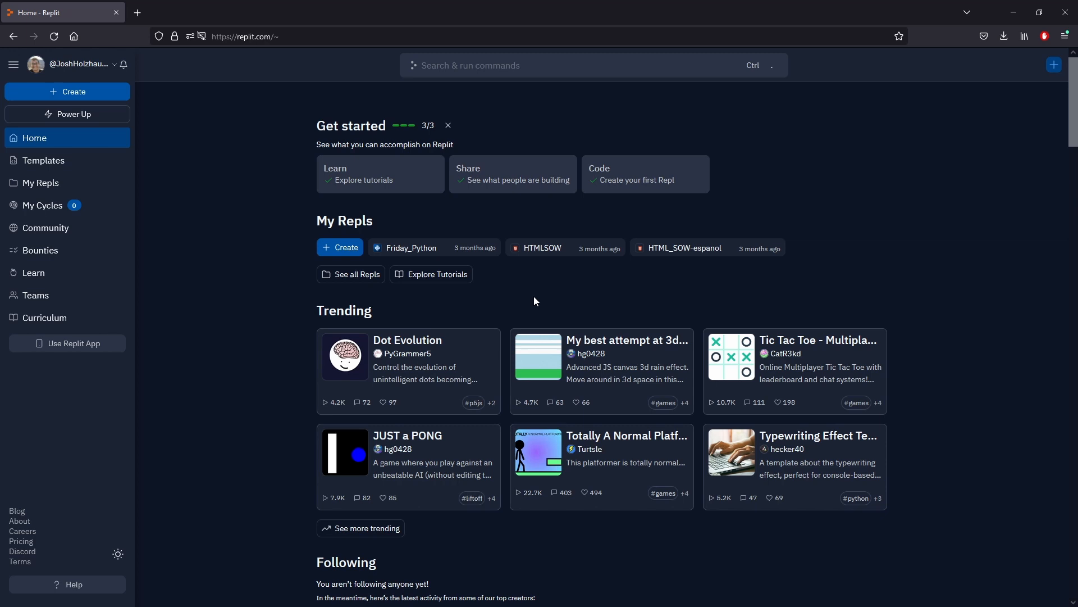
mouse_move(92, 94)
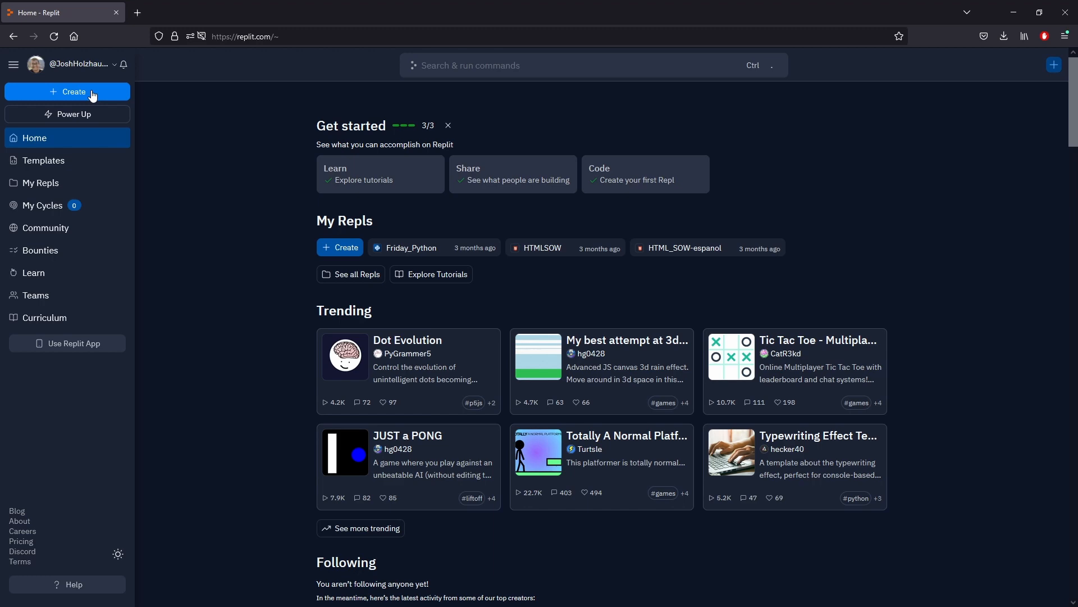
Create a new repl from the Python template titled BOC_Python and land in its workspace.
click(68, 92)
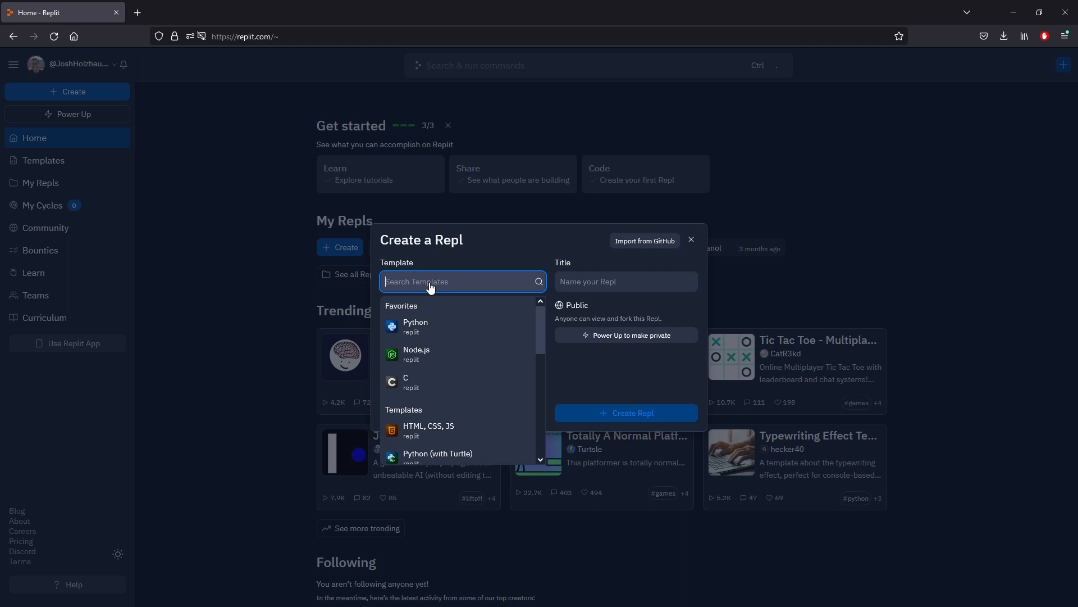
text(python)
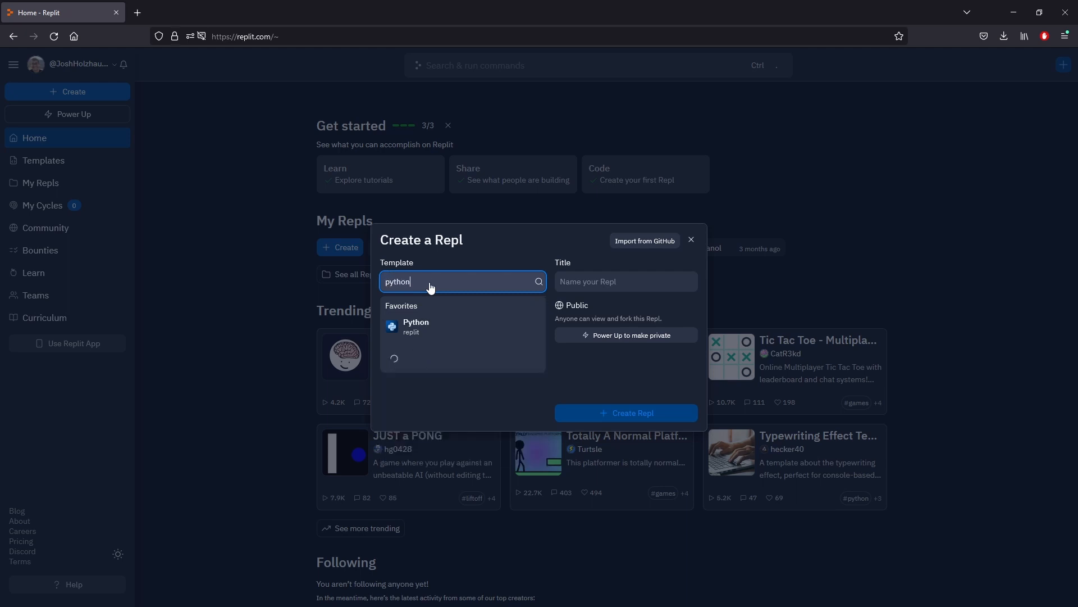
click(415, 326)
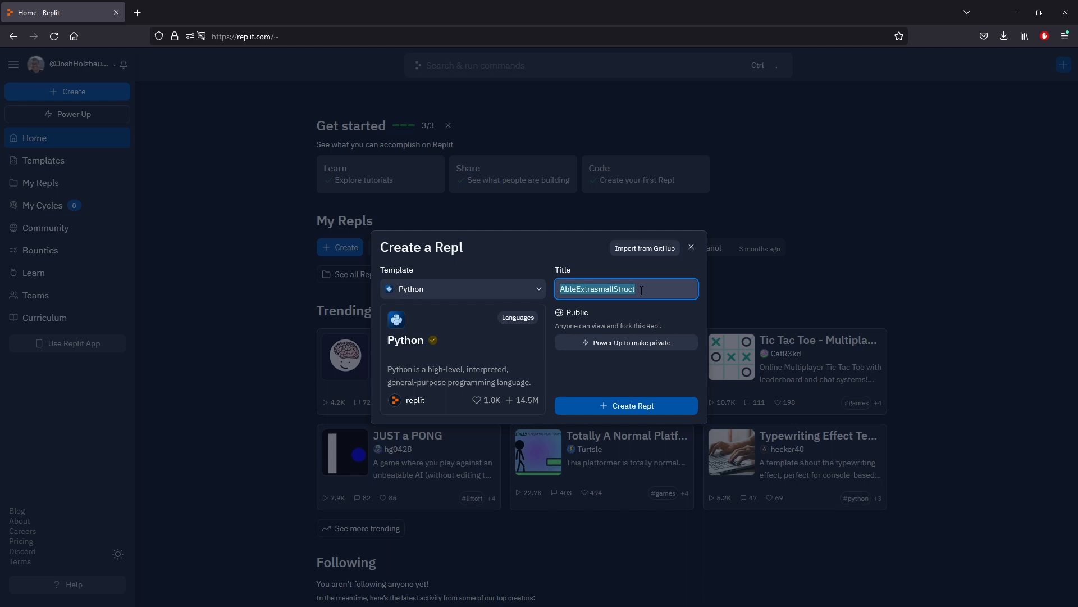
text(BOC_Python)
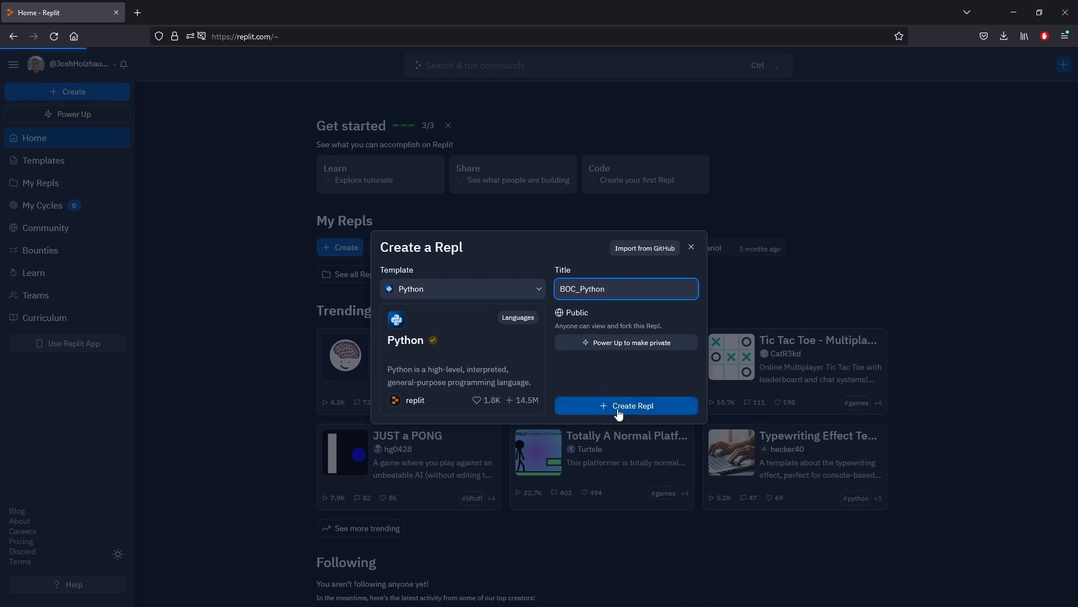
click(627, 405)
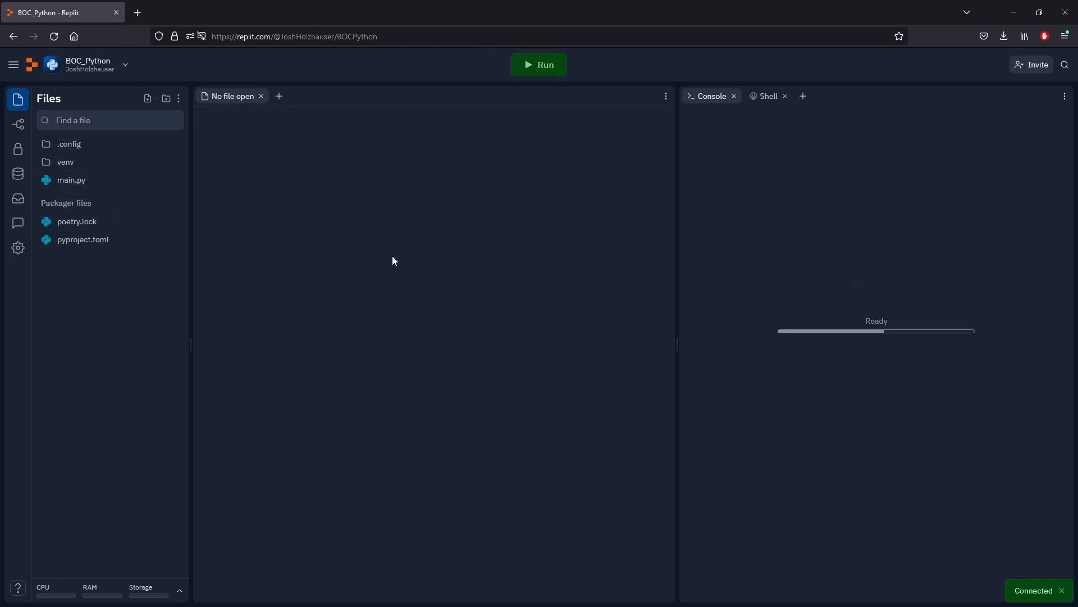
Bring main.py from the Files panel into the editor.
click(72, 180)
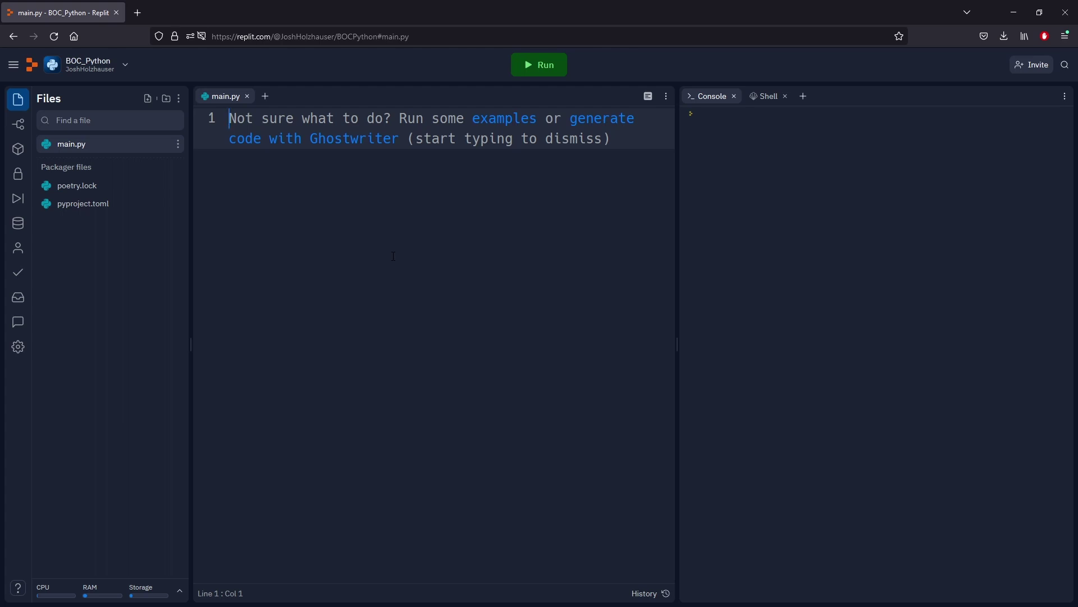
mouse_move(364, 242)
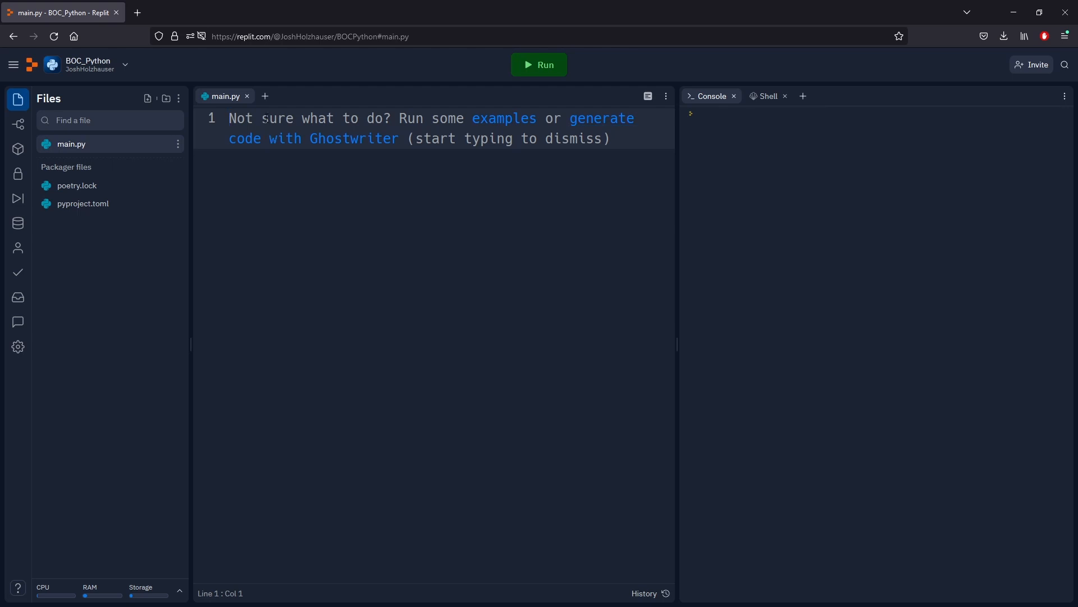
Write print("Hello World") on line 1 of main.py and run it to show Hello World in the console.
text(print()
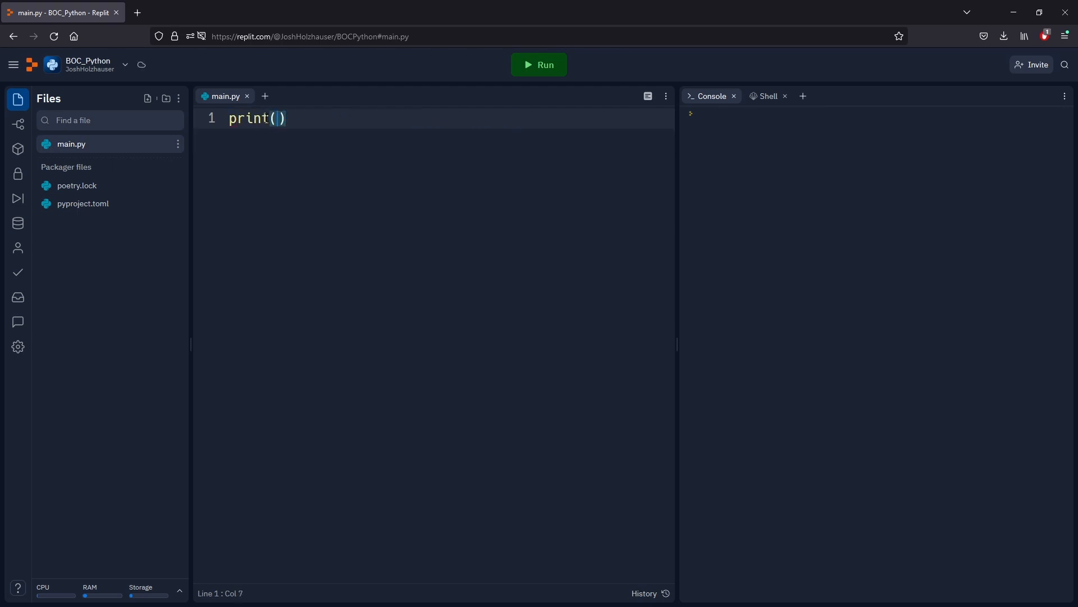
text("Hell")
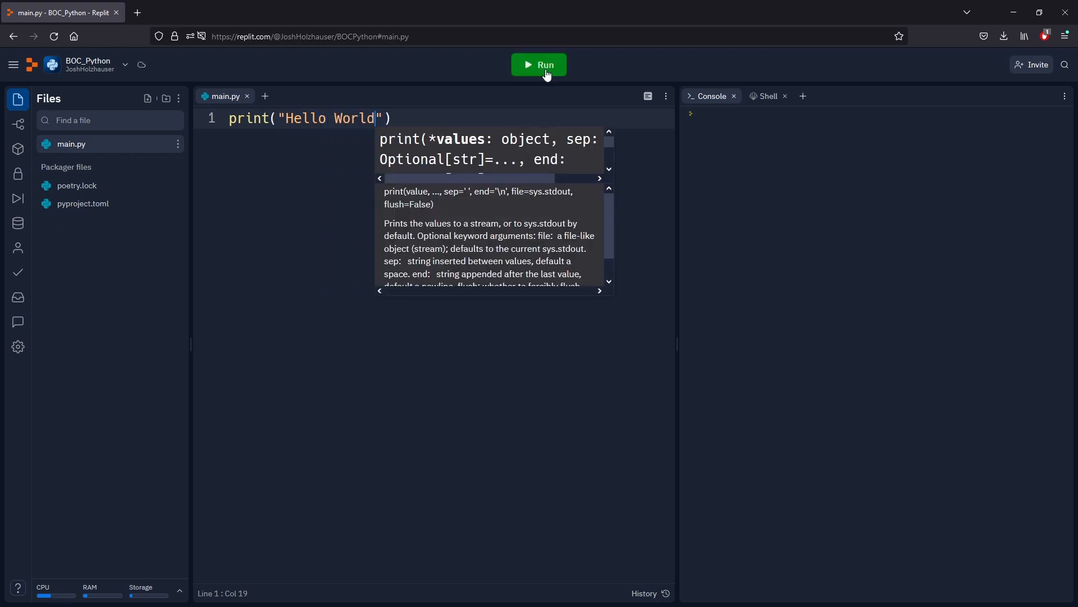
click(540, 65)
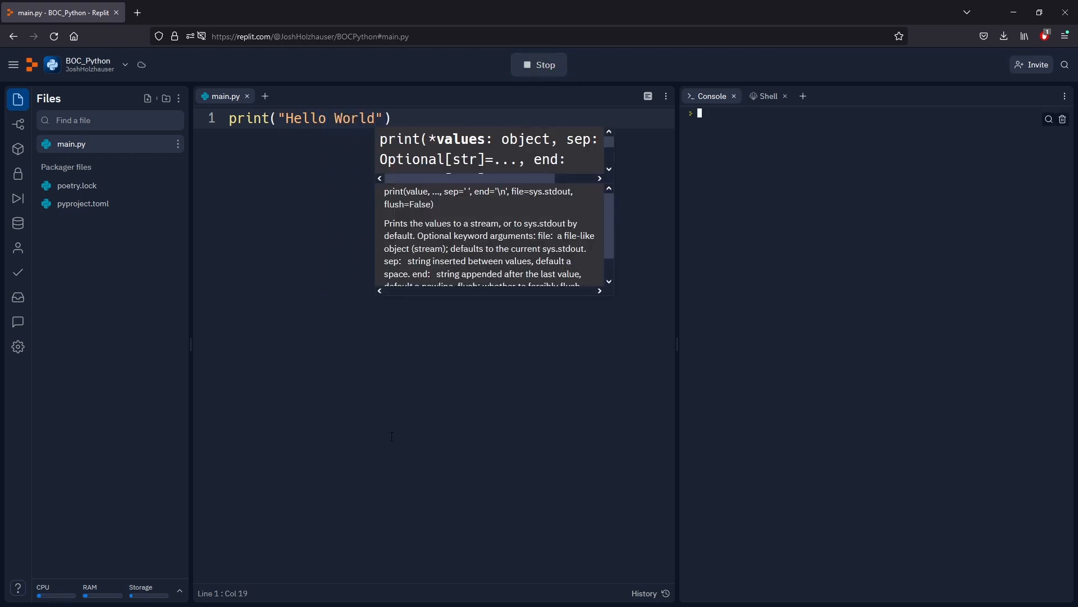
click(539, 65)
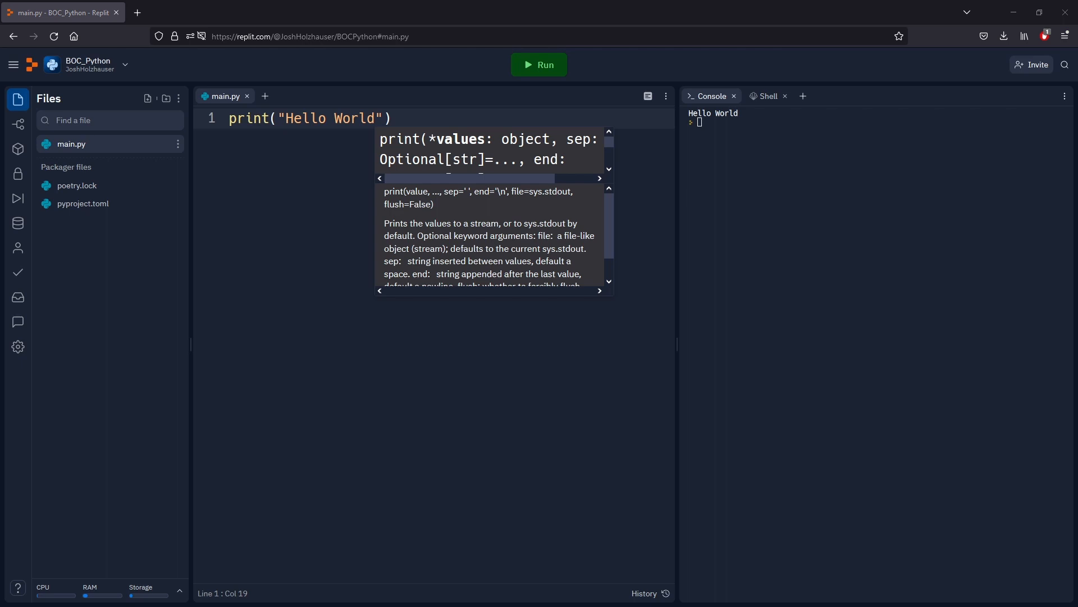
mouse_move(83, 87)
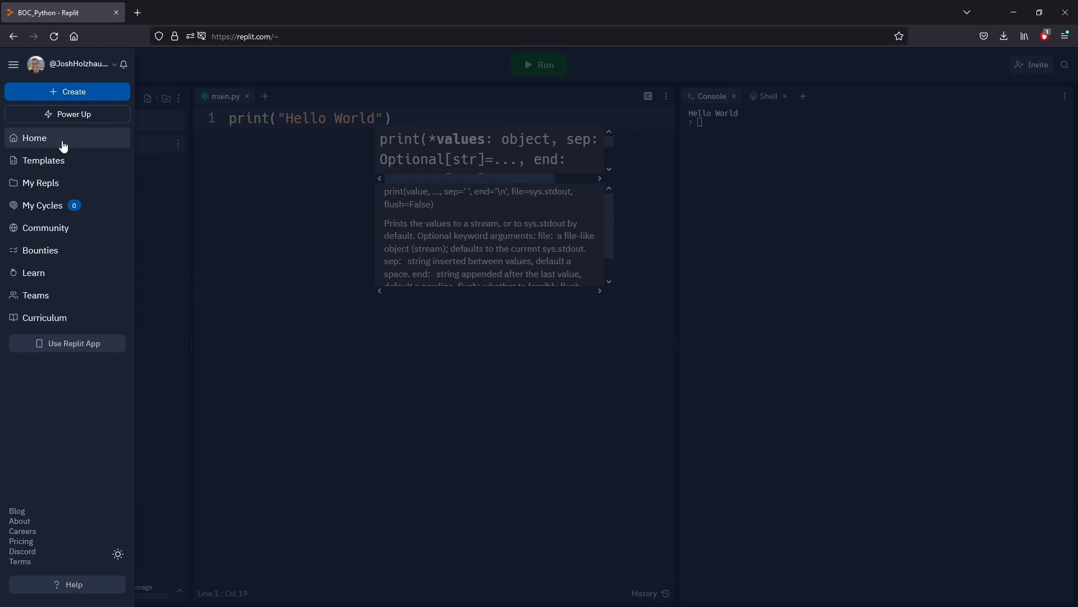
Return home, reopen BOC_Python from My Repls and run it again to show Hello World.
click(34, 137)
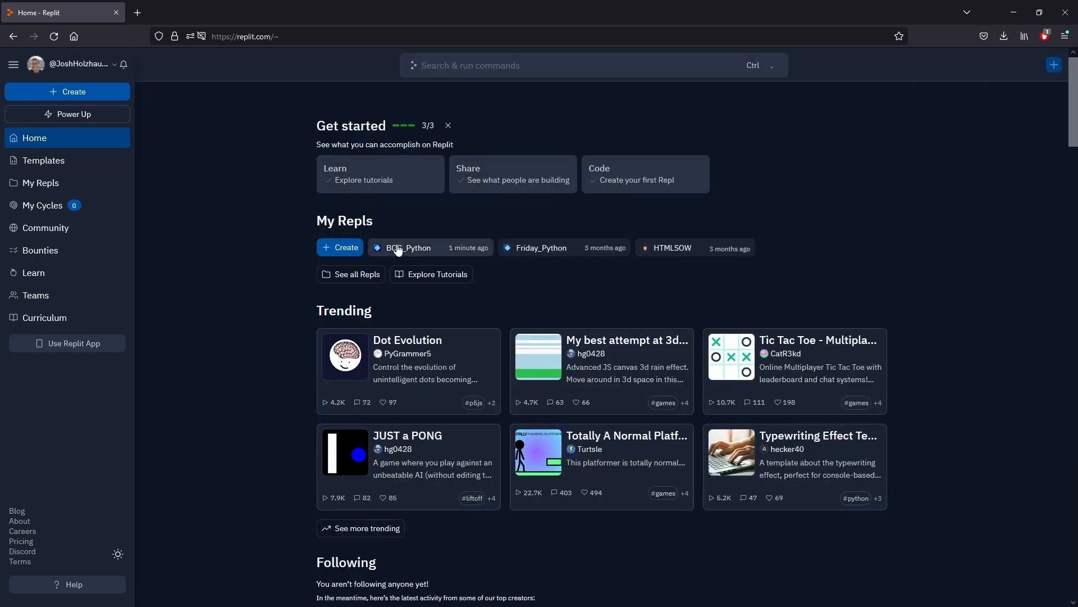
click(40, 182)
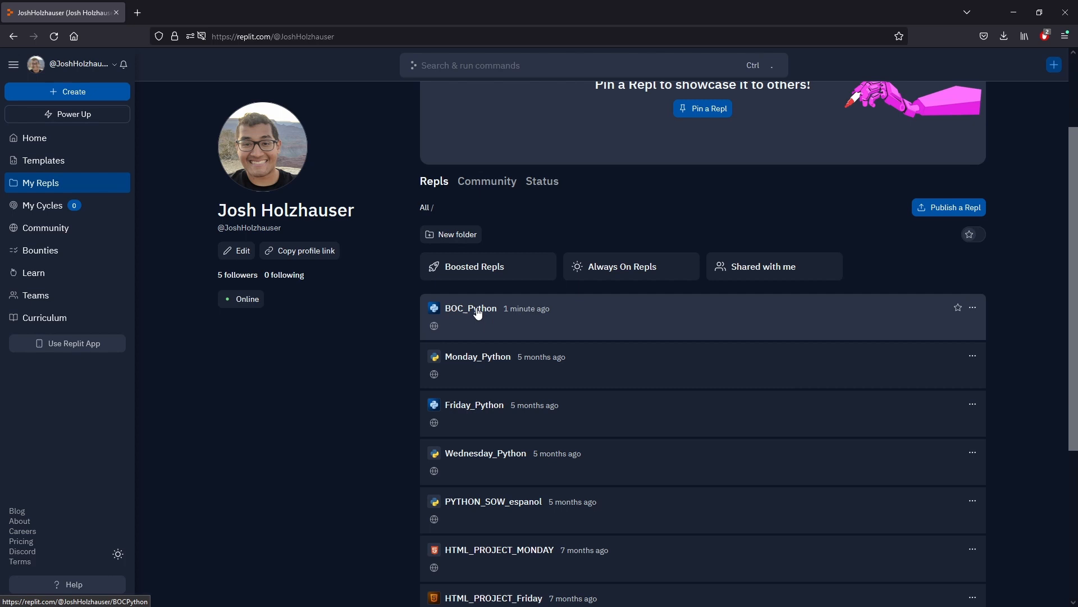
click(471, 308)
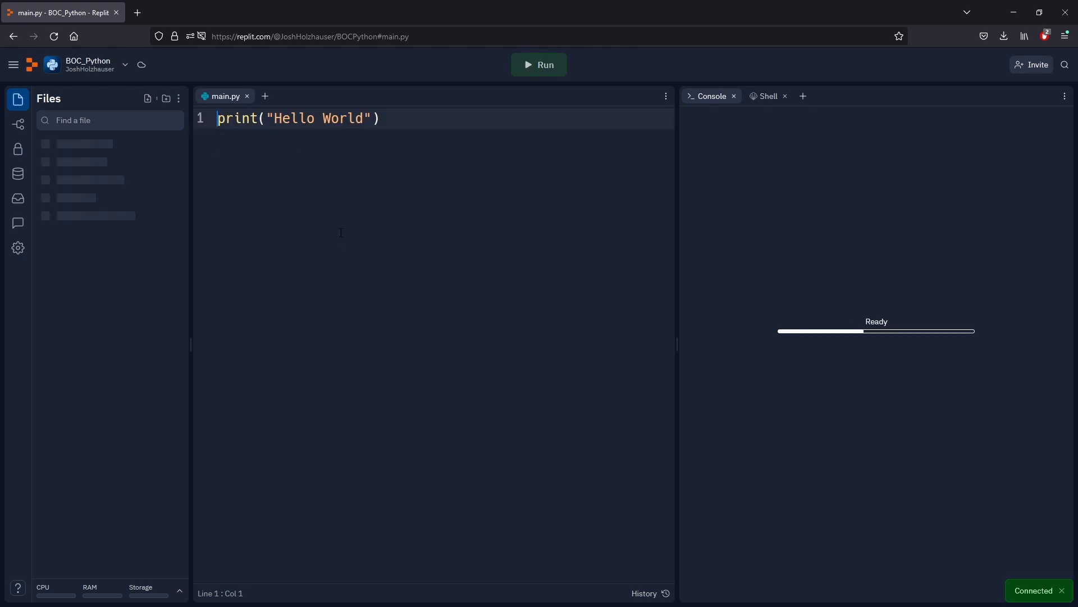
click(540, 65)
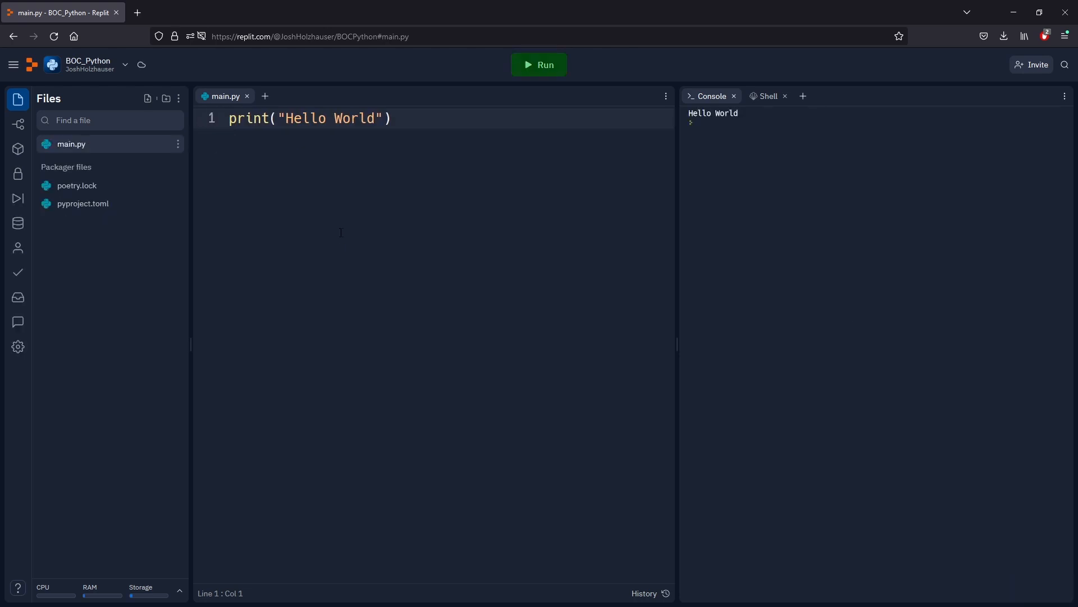